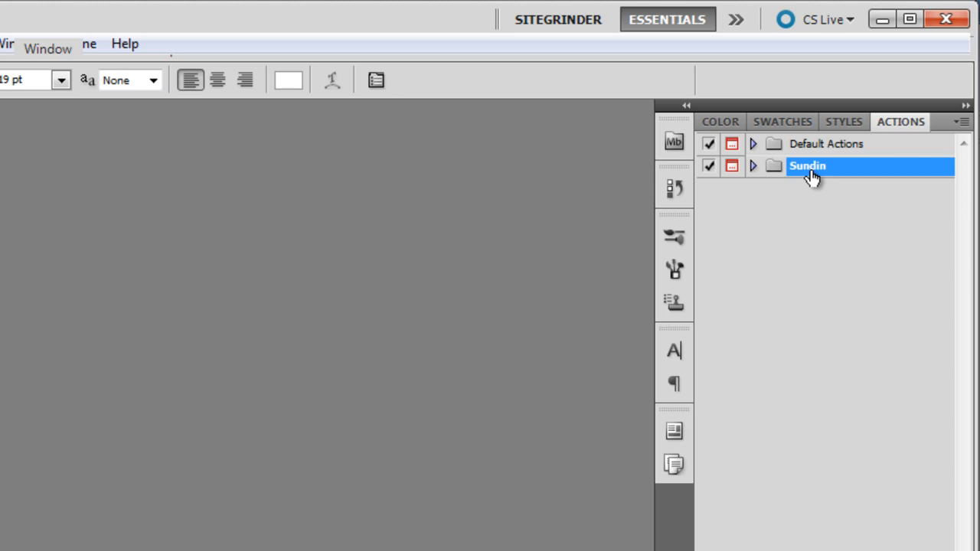
{"action": "mouse_move", "coordinate": [962, 126]}
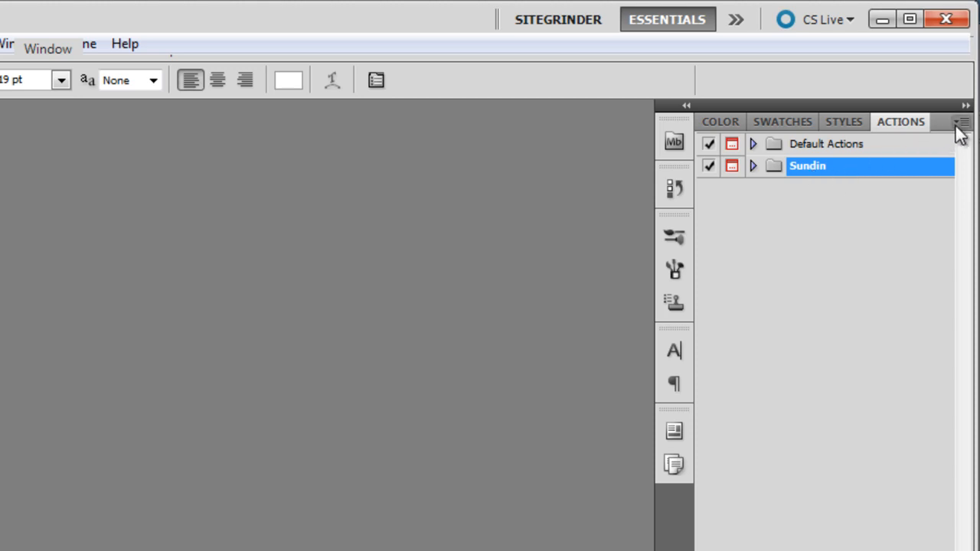
Show the Actions panel flyout menu with the Sundin set selected.
{"action": "left_click", "coordinate": [961, 122]}
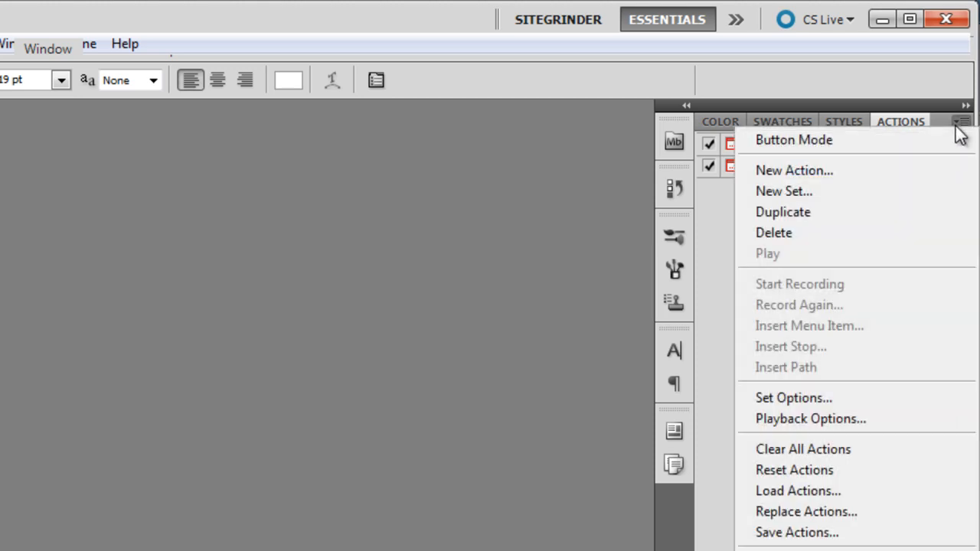
{"action": "mouse_move", "coordinate": [879, 470]}
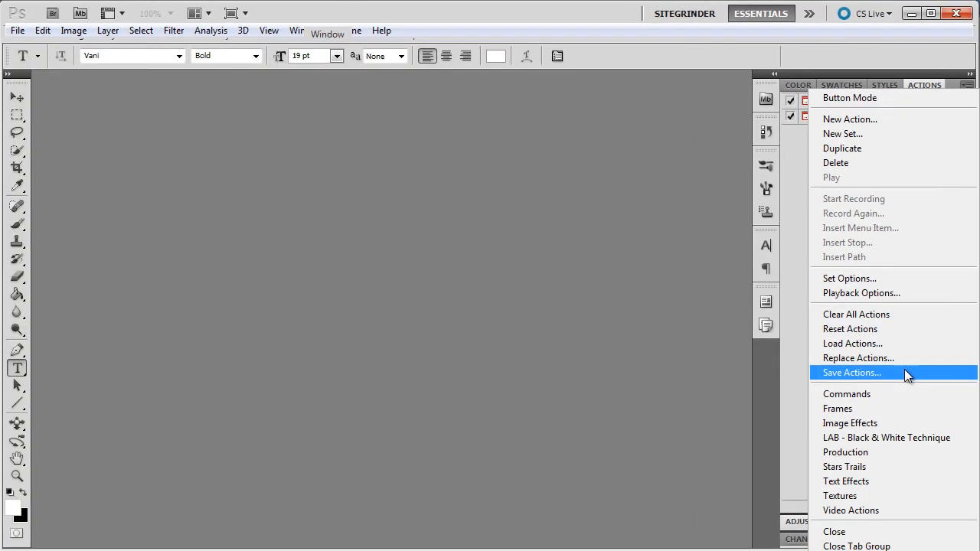
Save the Sundin action set to the Desktop with Save Actions.
{"action": "left_click", "coordinate": [850, 373]}
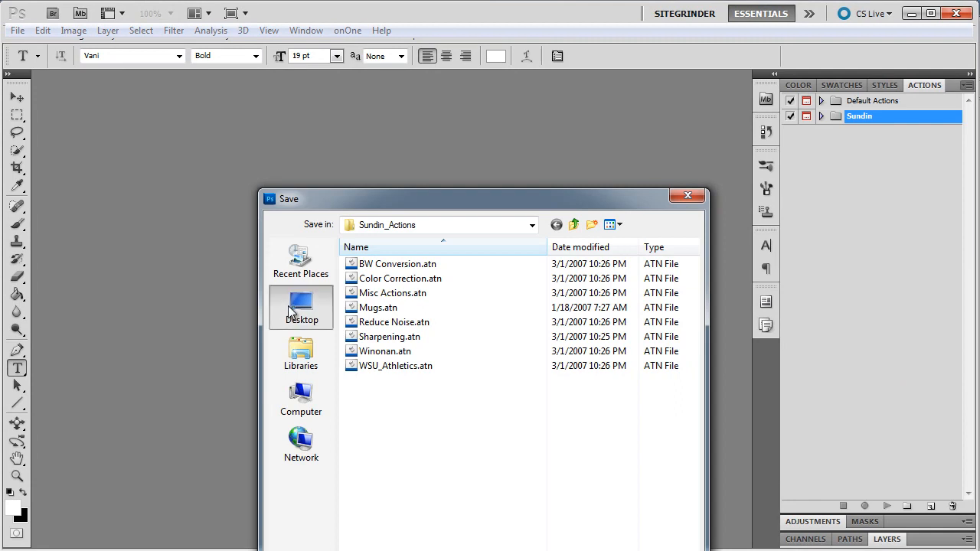
{"action": "left_click", "coordinate": [300, 308]}
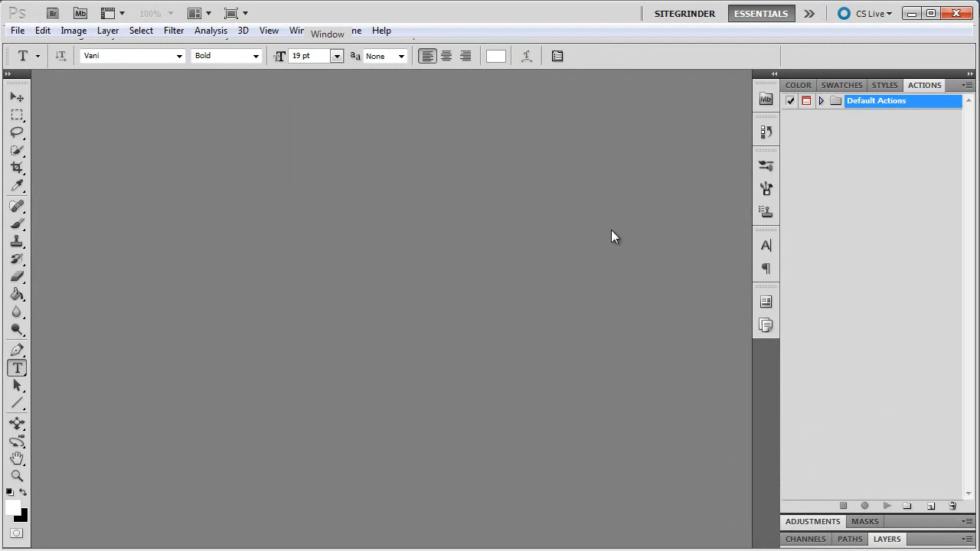
{"action": "mouse_move", "coordinate": [461, 173]}
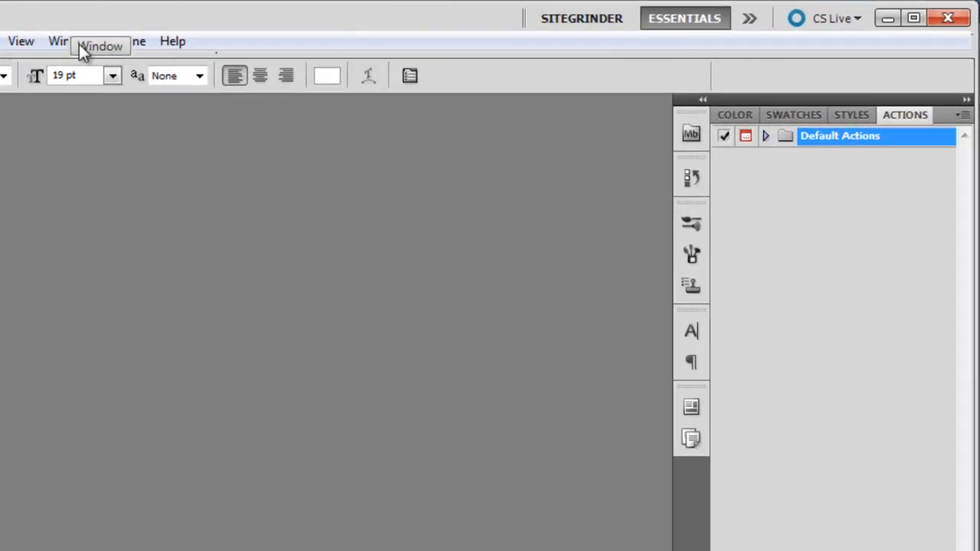
Deselect Default Actions and bring up the Actions panel flyout menu.
{"action": "left_click", "coordinate": [101, 41]}
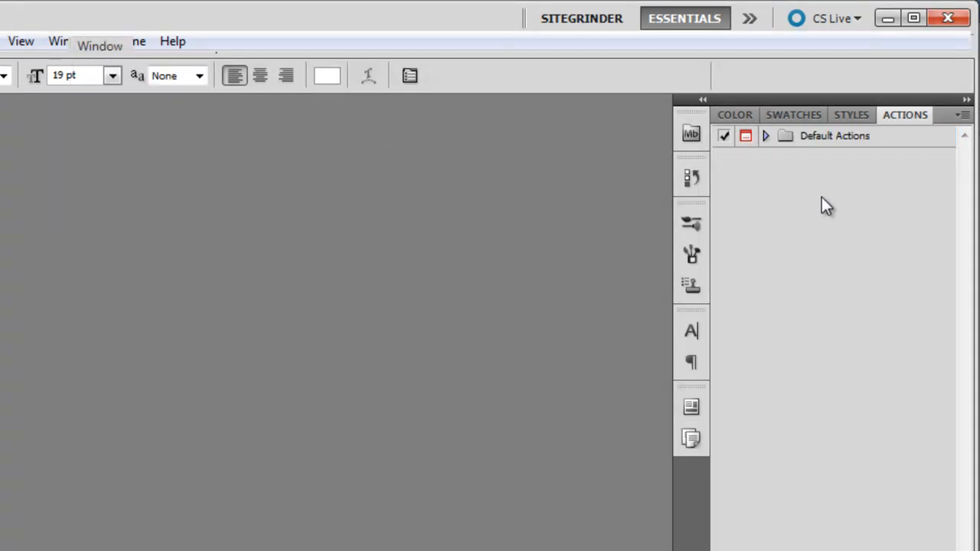
{"action": "left_click", "coordinate": [962, 114]}
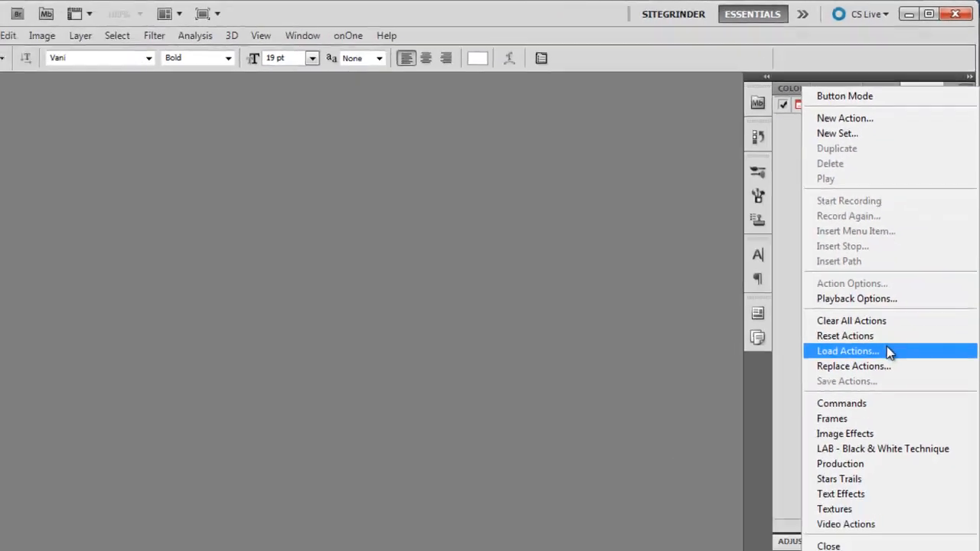
Load Sundin.atn from the Desktop into the Actions panel via Load Actions.
{"action": "left_click", "coordinate": [847, 350]}
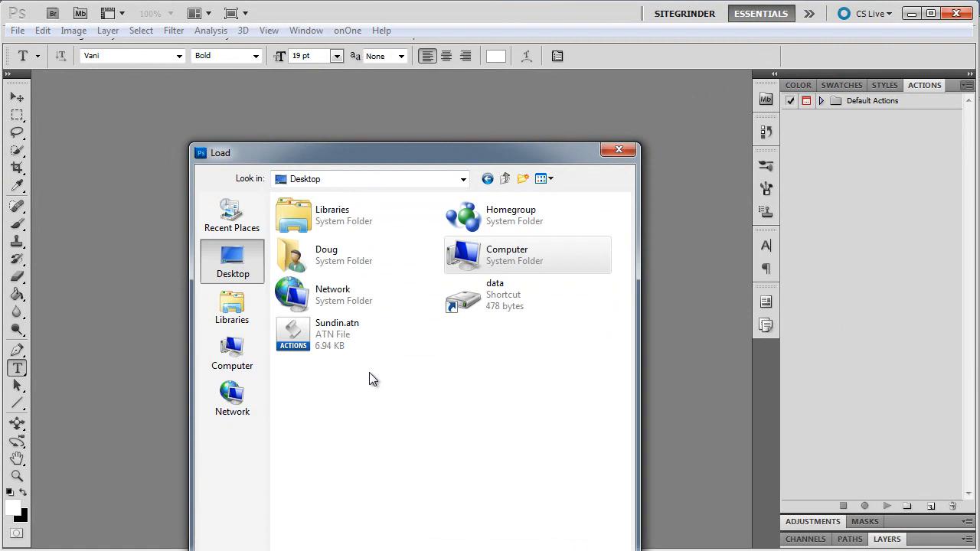
{"action": "left_click", "coordinate": [337, 334]}
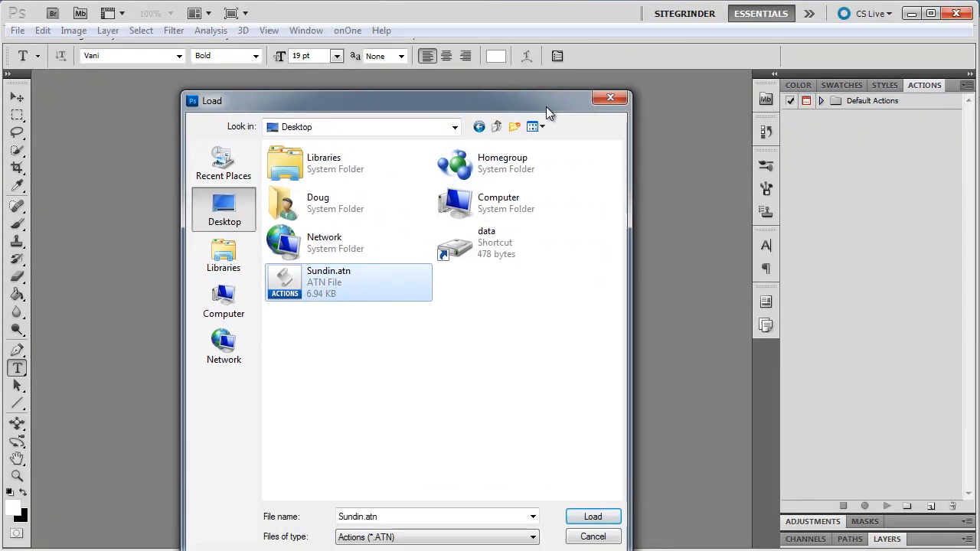
{"action": "left_click", "coordinate": [592, 516]}
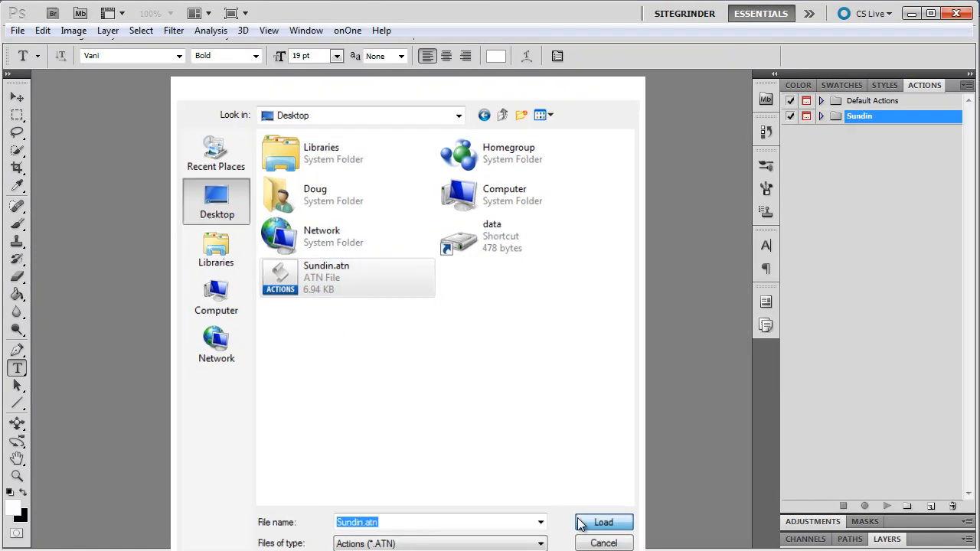
{"action": "left_click", "coordinate": [603, 522]}
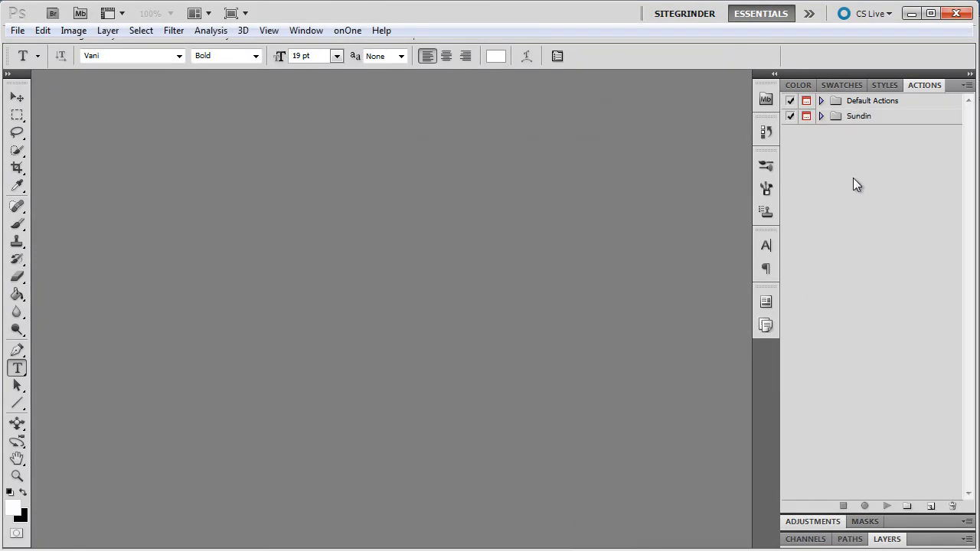
{"action": "mouse_move", "coordinate": [821, 122]}
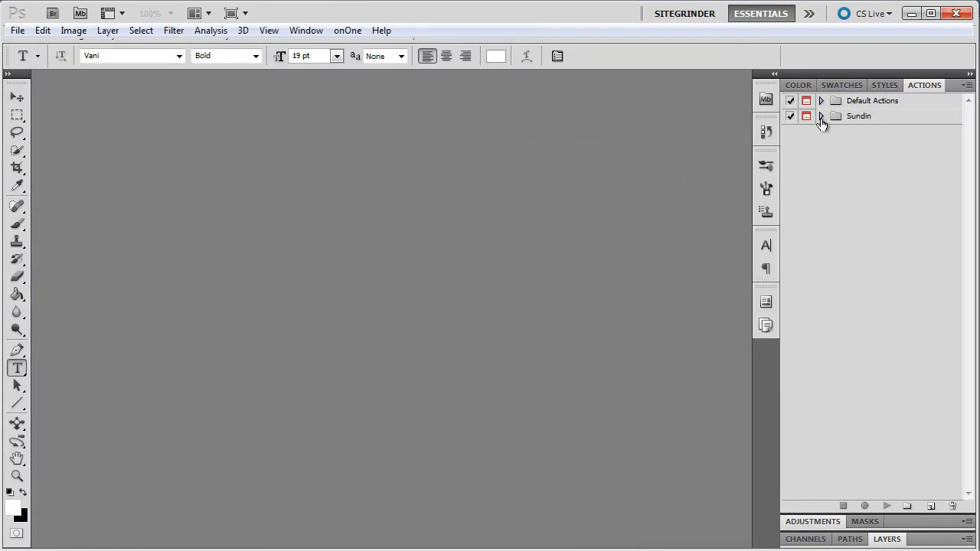
Expand the Sundin set to list Lab Unsharp Mask, BW and its other actions.
{"action": "left_click", "coordinate": [820, 115]}
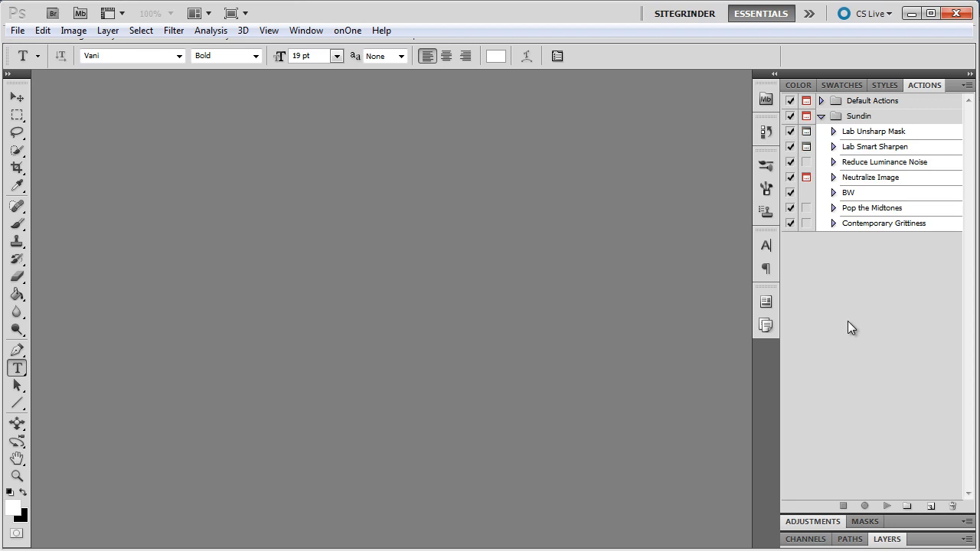